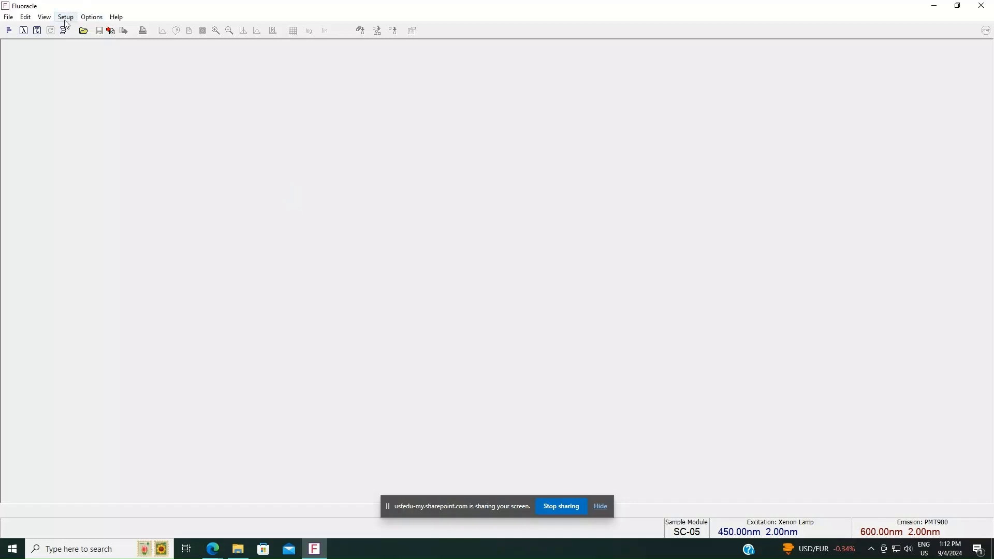
# Review the xenon lamp settings under Setup without changing them
pyautogui.click(65, 16)
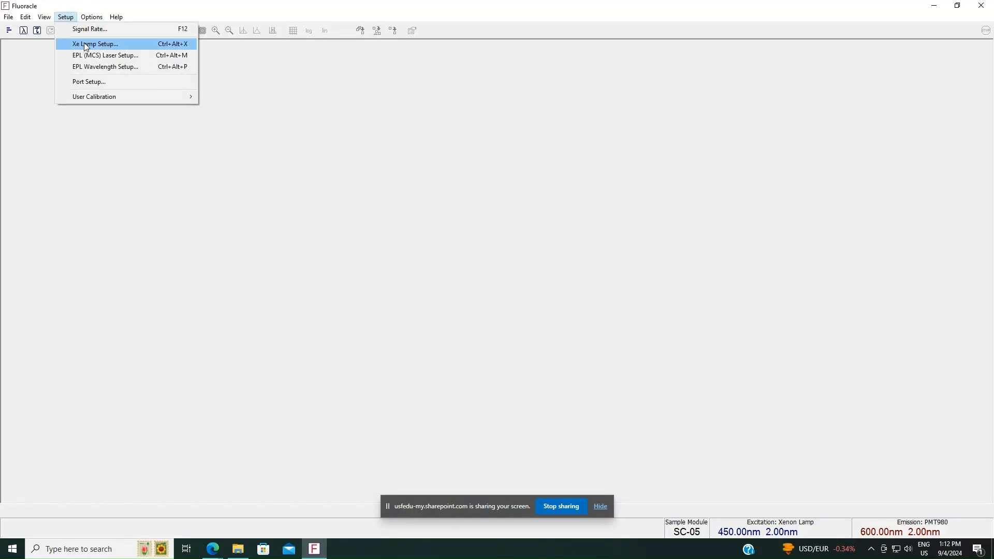
pyautogui.click(94, 43)
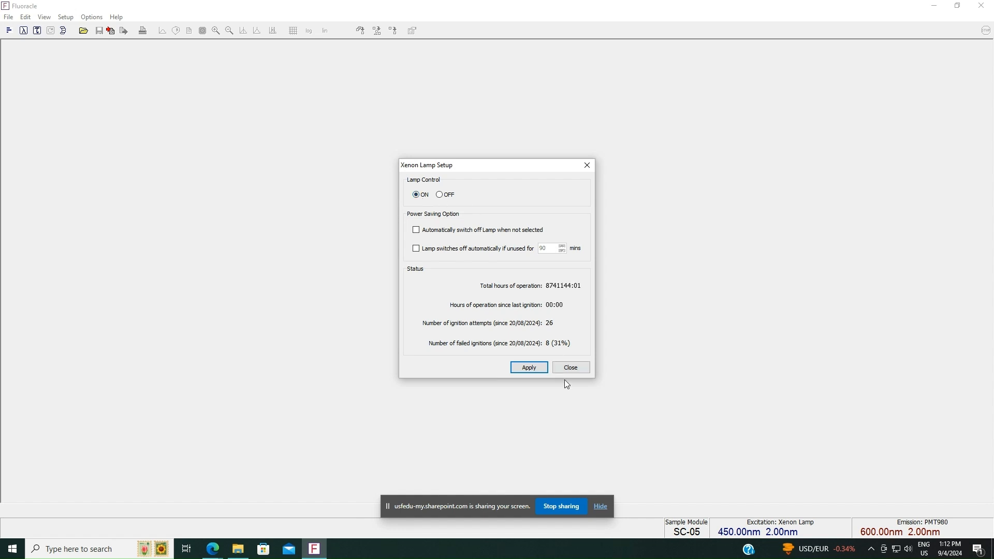
pyautogui.click(568, 367)
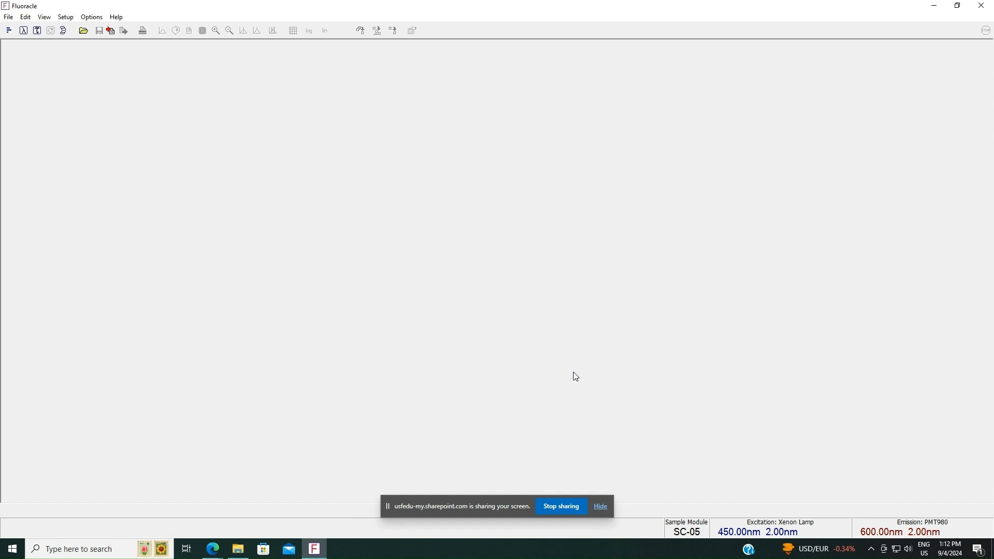
# Apply excitation 350 nm and emission 397 nm in the Signal Rate readout
pyautogui.click(7, 30)
pyautogui.write('3')
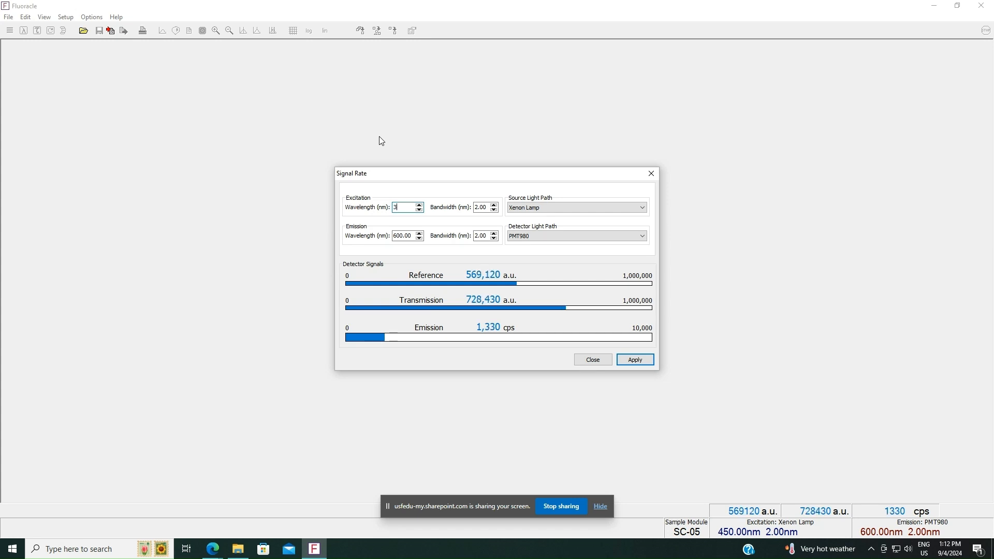
pyautogui.write('50.00')
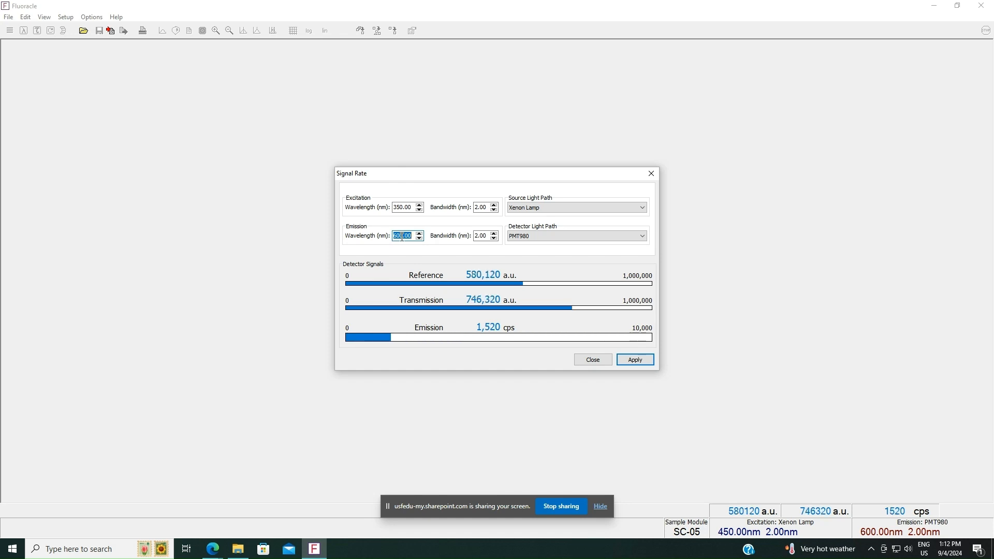
pyautogui.write('397')
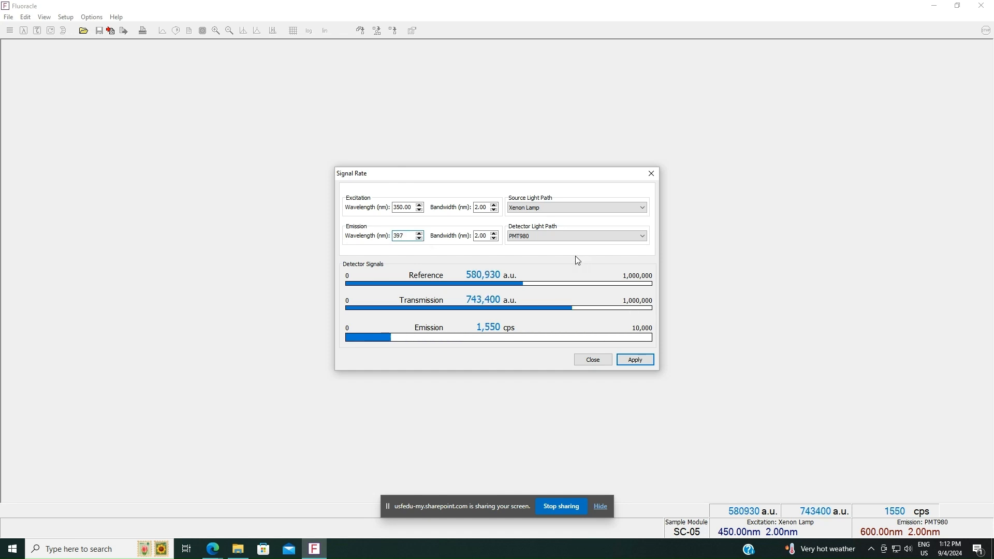
pyautogui.click(634, 359)
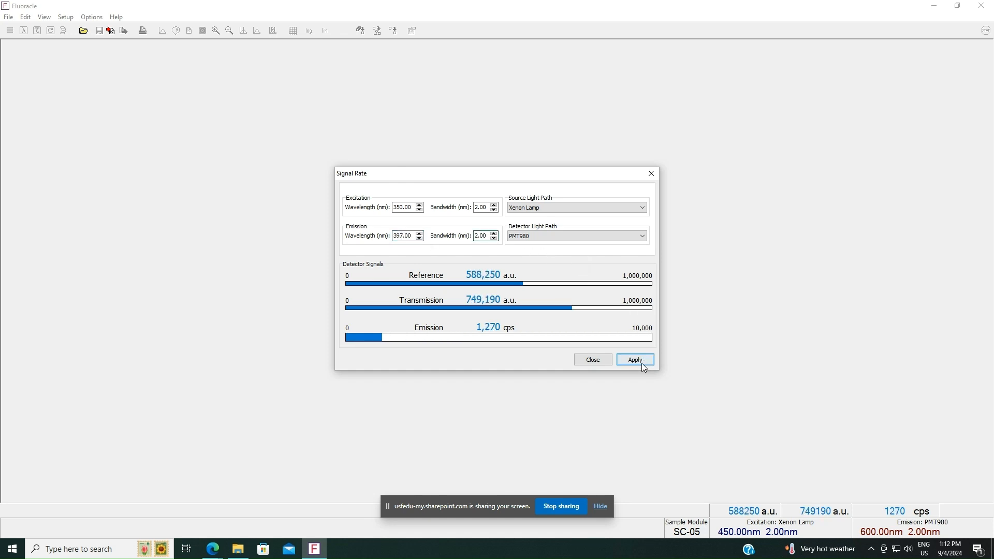
pyautogui.click(634, 359)
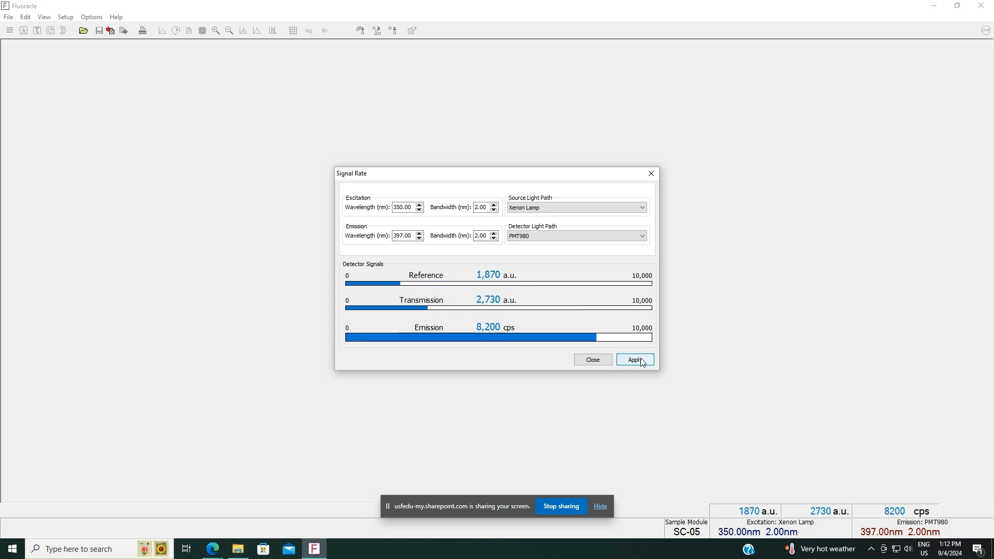
pyautogui.click(633, 359)
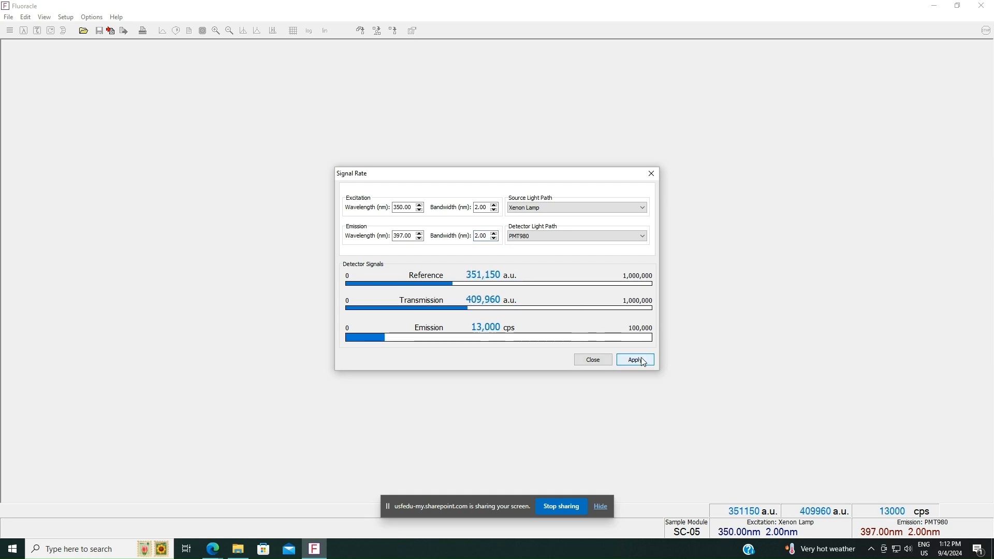
pyautogui.click(592, 359)
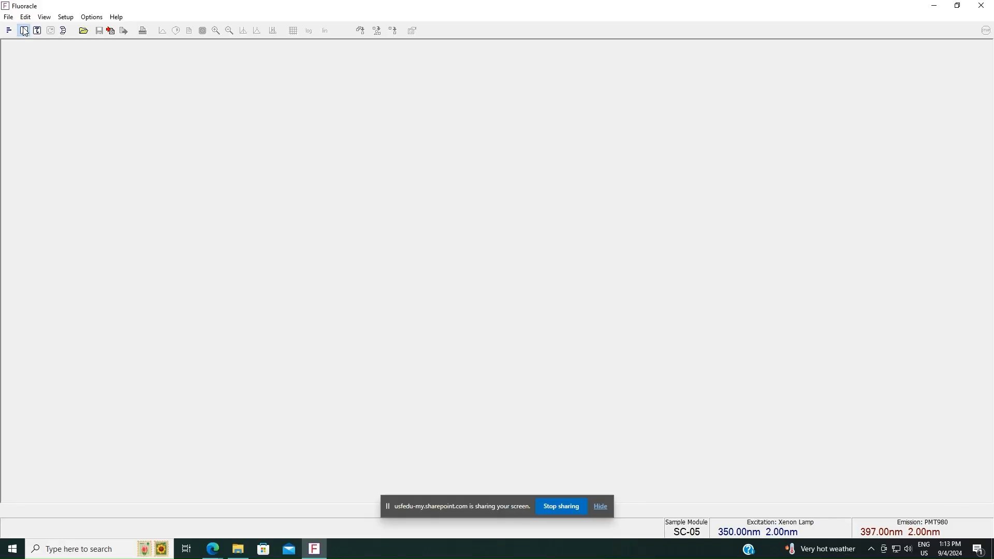
# Start an Emission Map: excitation 300–500 nm, emission 500–800 nm, 5 nm steps
pyautogui.click(24, 31)
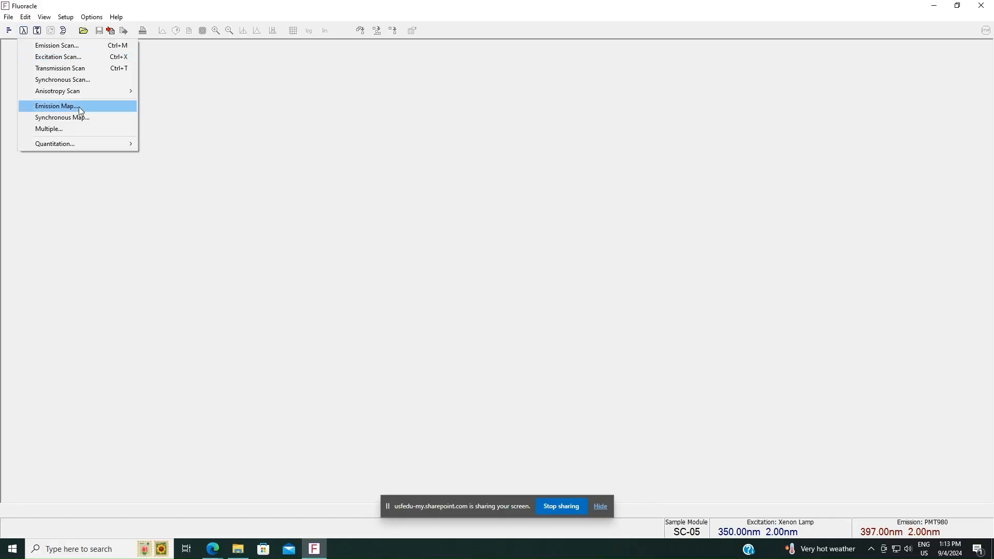
pyautogui.click(56, 105)
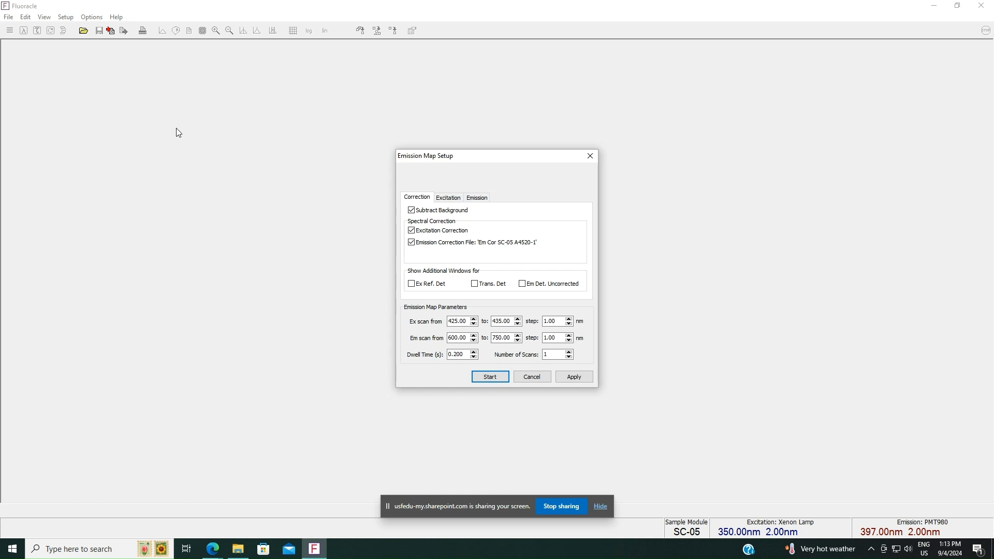
pyautogui.tripleClick(458, 321)
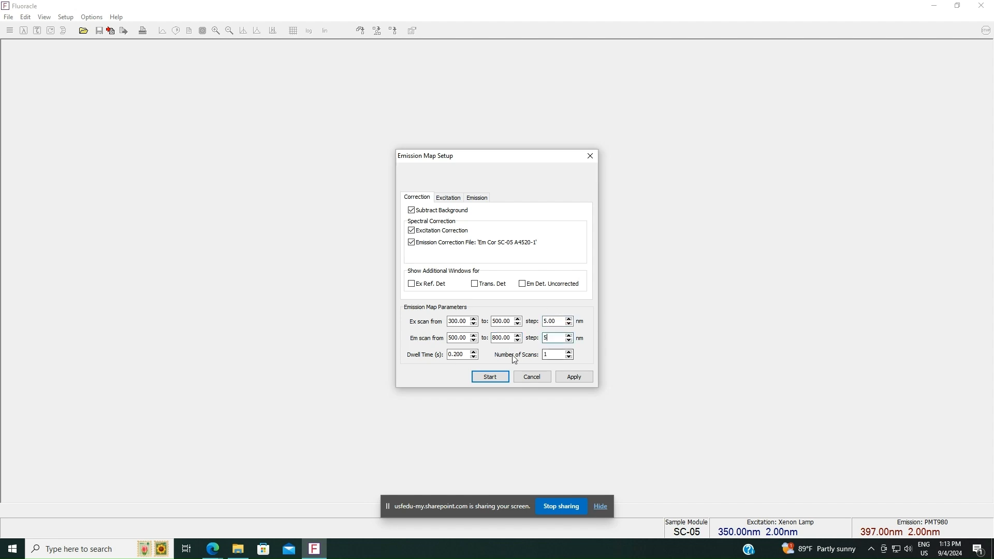
pyautogui.click(573, 375)
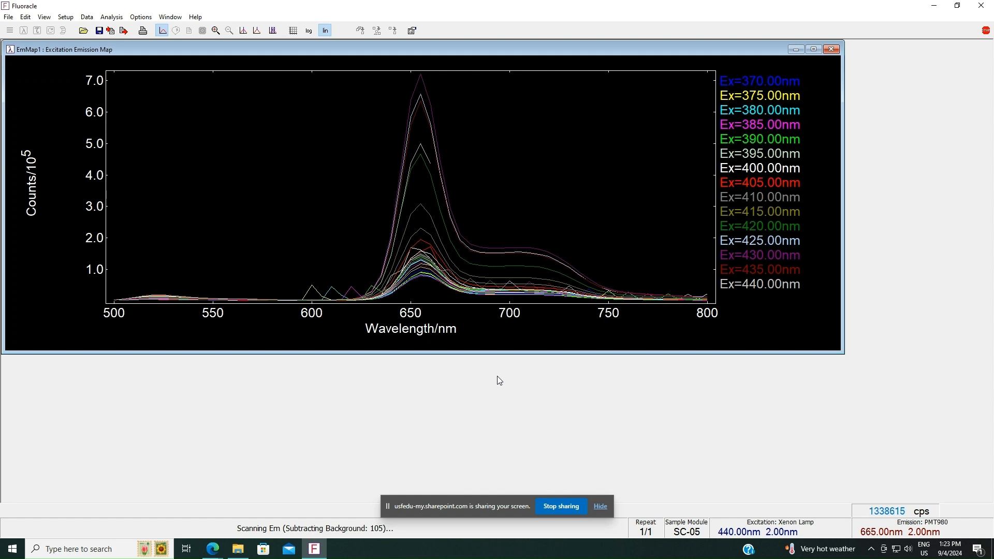
pyautogui.moveTo(254, 136)
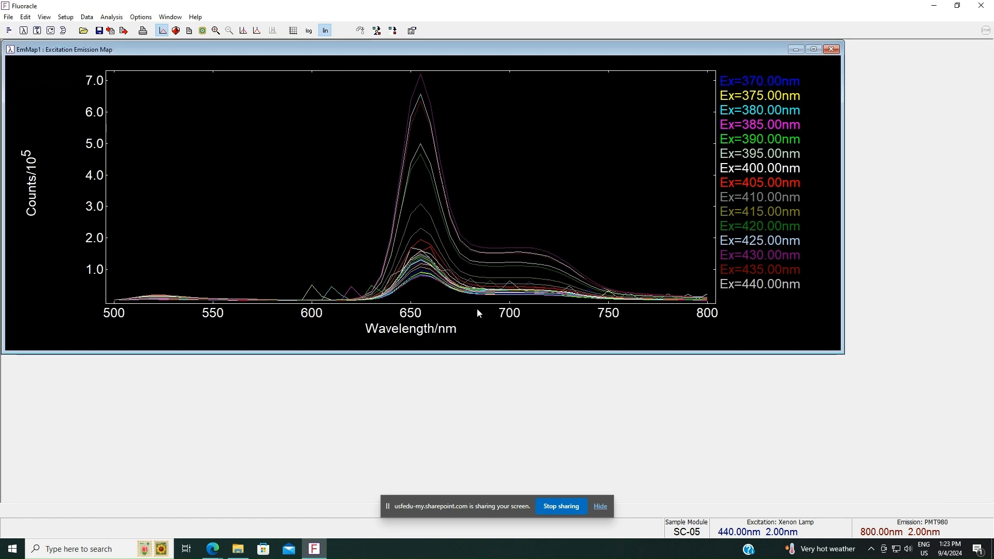
# Maximize the EmMap1 window and label its peak via Peak Settings
pyautogui.click(813, 49)
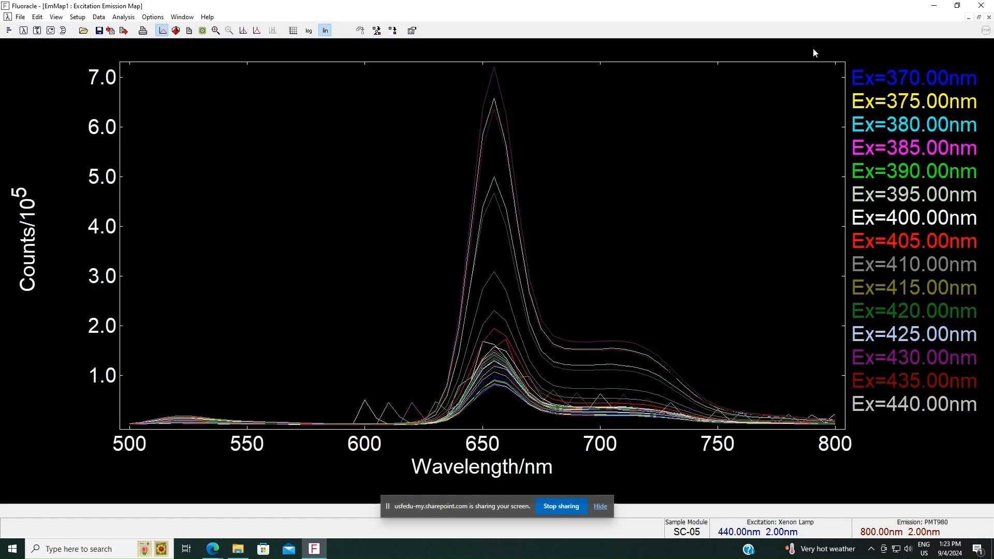
pyautogui.moveTo(524, 69)
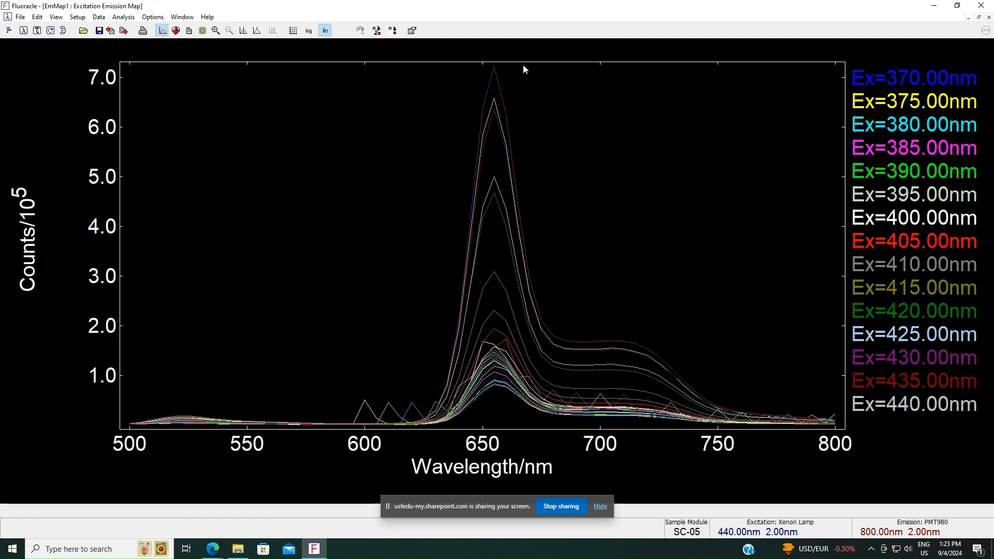
pyautogui.rightClick(523, 68)
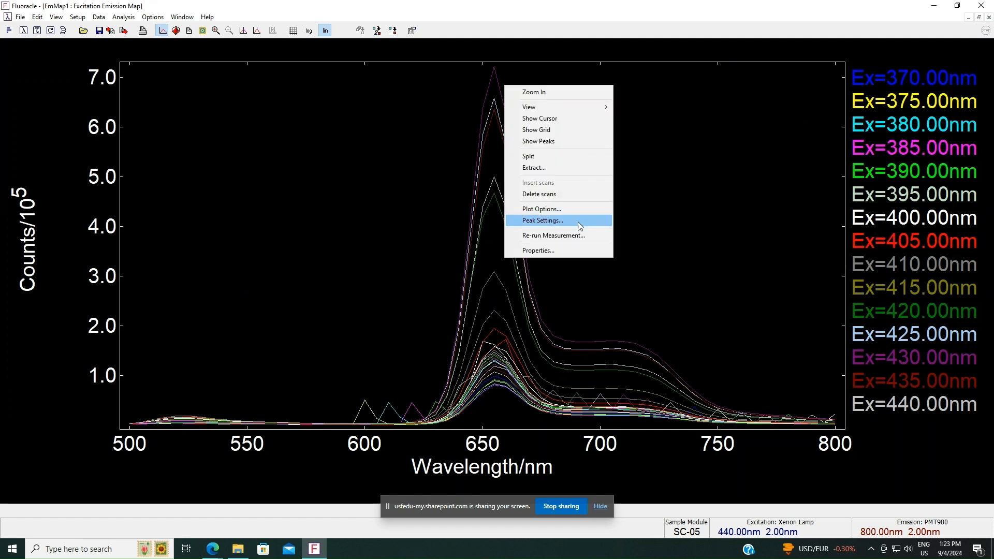
pyautogui.click(542, 220)
pyautogui.write('44')
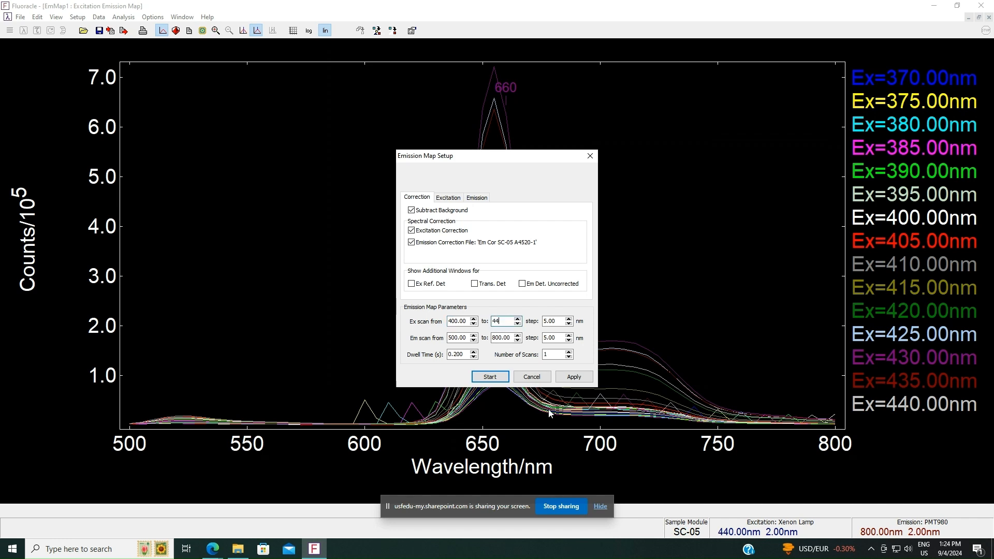
# Run a map at Ex 400–440 nm (2 nm steps), Em 600–750 nm, stop early, and label peaks
pyautogui.click(573, 376)
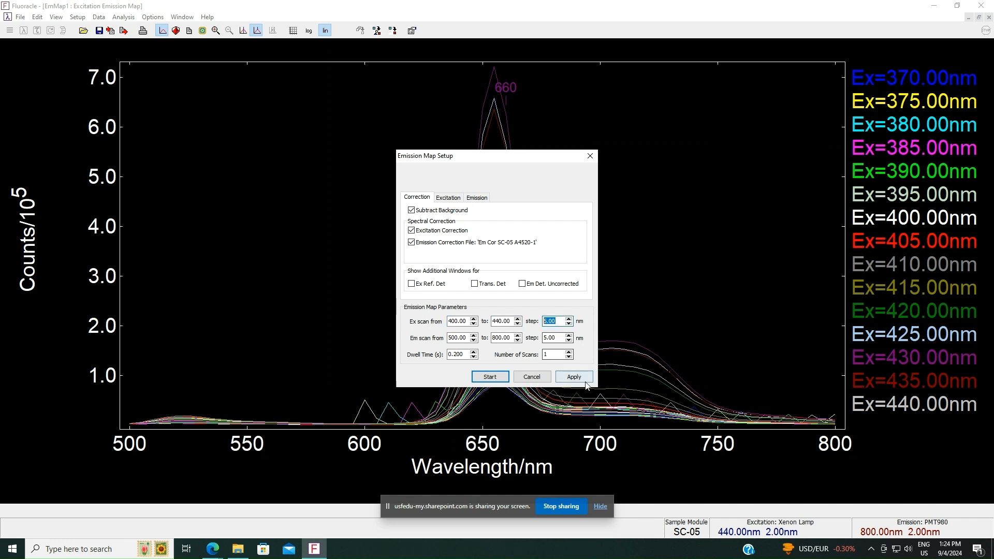
pyautogui.click(554, 337)
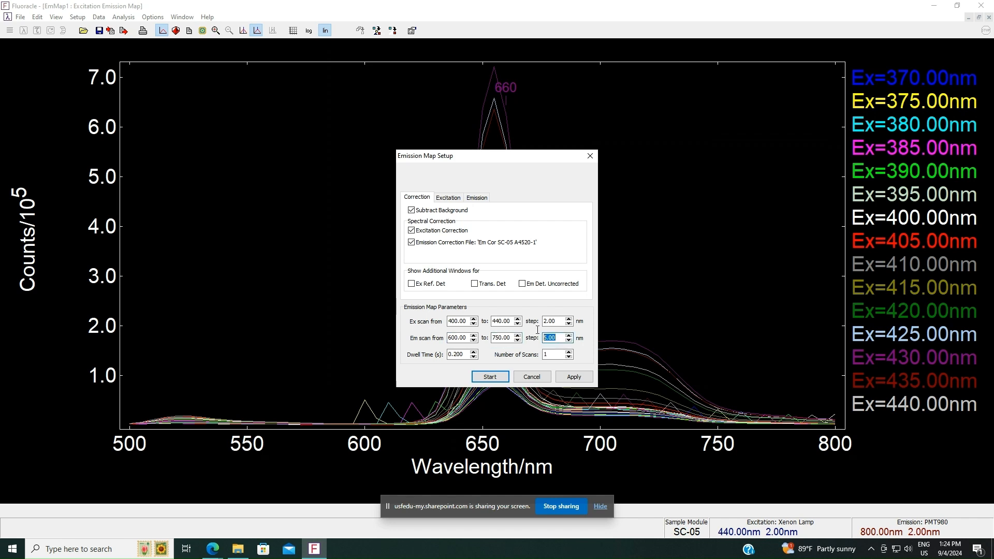
pyautogui.click(573, 376)
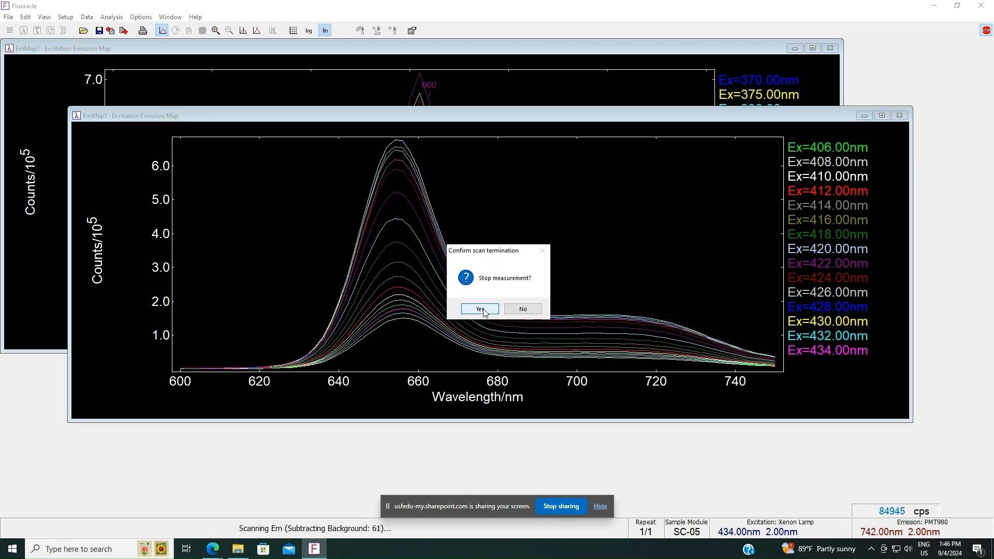
pyautogui.click(477, 309)
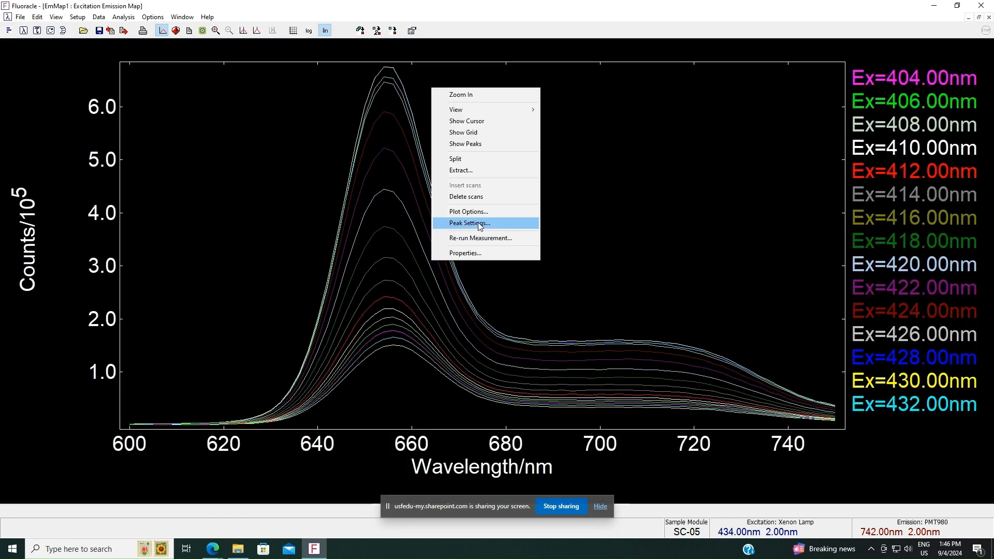
pyautogui.click(468, 223)
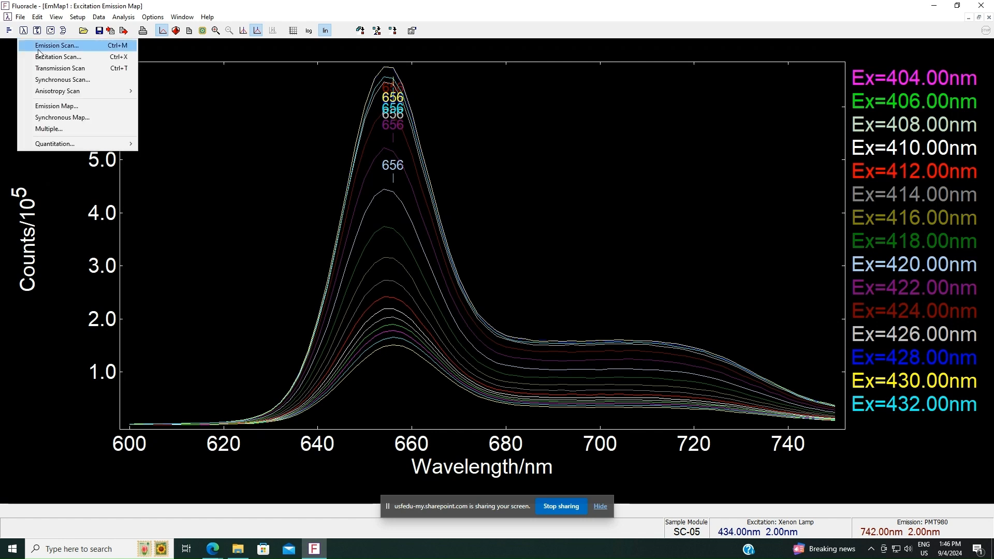
# Start an Emission Scan over 500–750 nm at 430 nm excitation
pyautogui.click(57, 45)
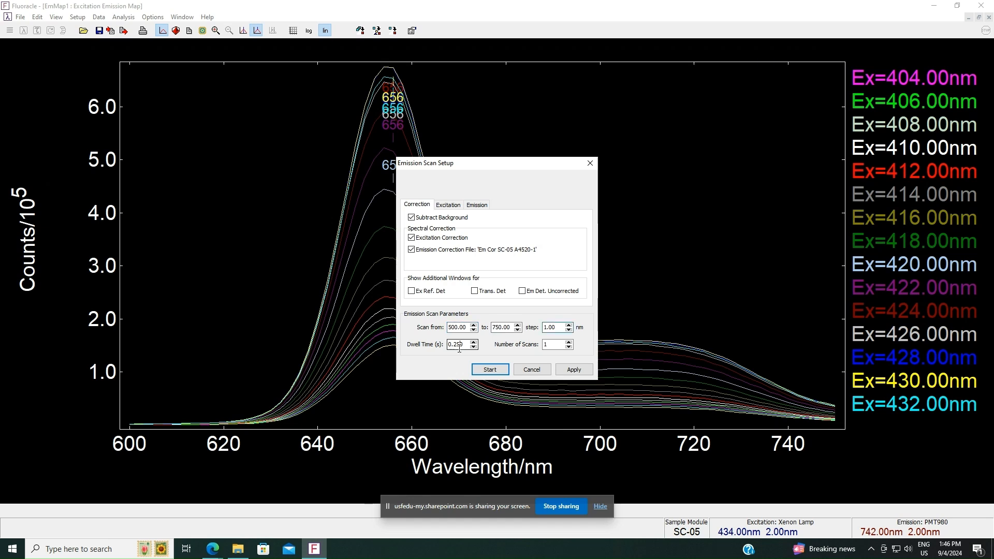
pyautogui.click(447, 204)
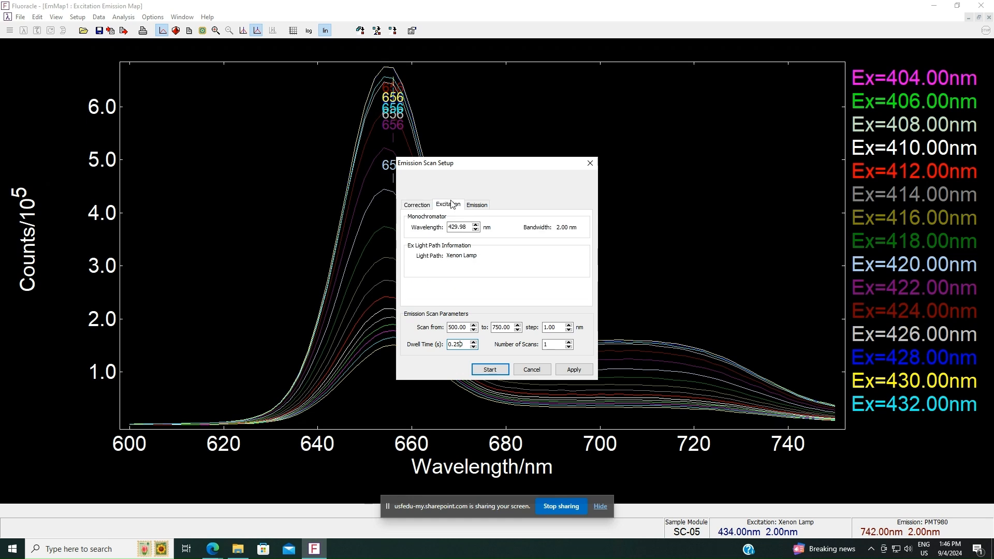
pyautogui.tripleClick(458, 227)
pyautogui.write('430')
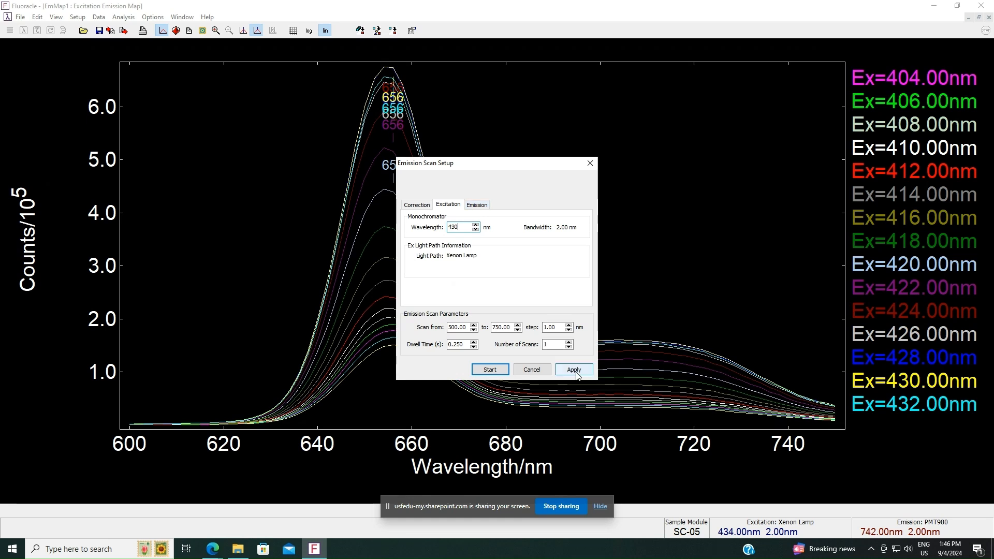
pyautogui.click(573, 369)
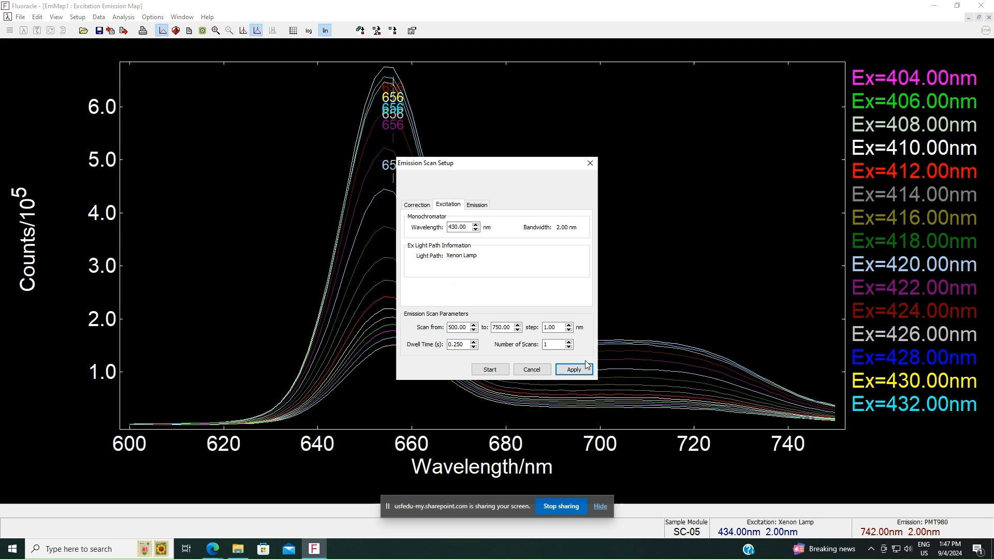
pyautogui.click(489, 369)
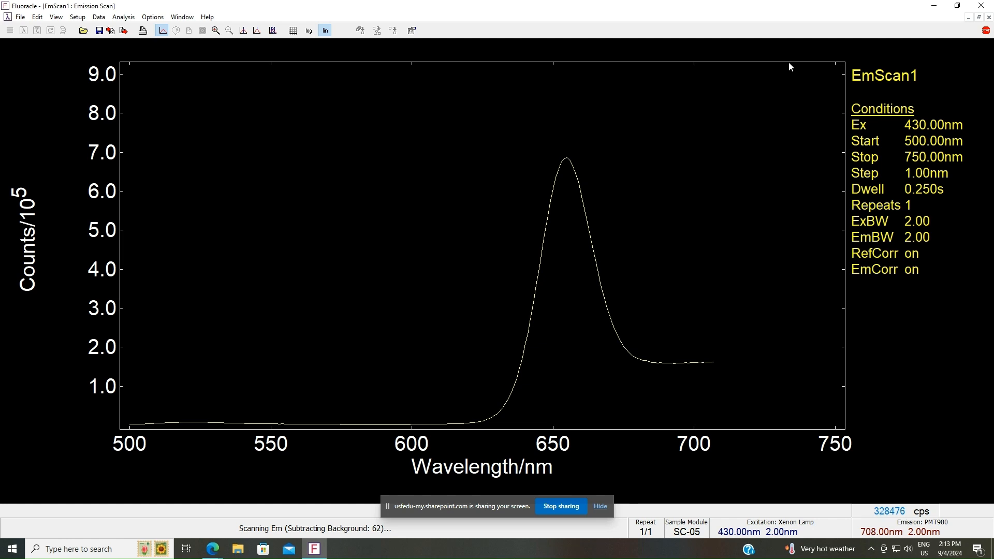
# Show Peaks on the 430 nm emission spectrum to mark 655 nm
pyautogui.rightClick(571, 271)
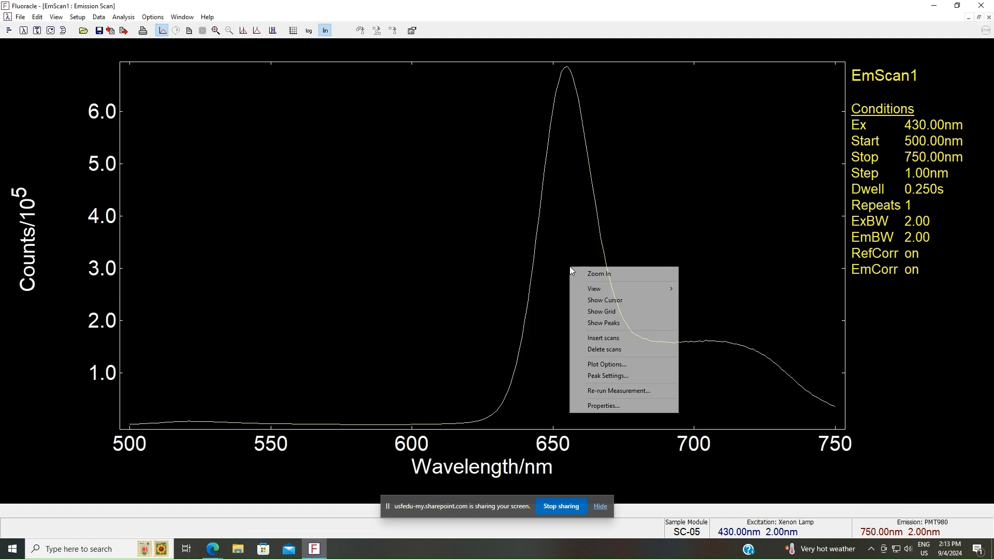
pyautogui.moveTo(606, 376)
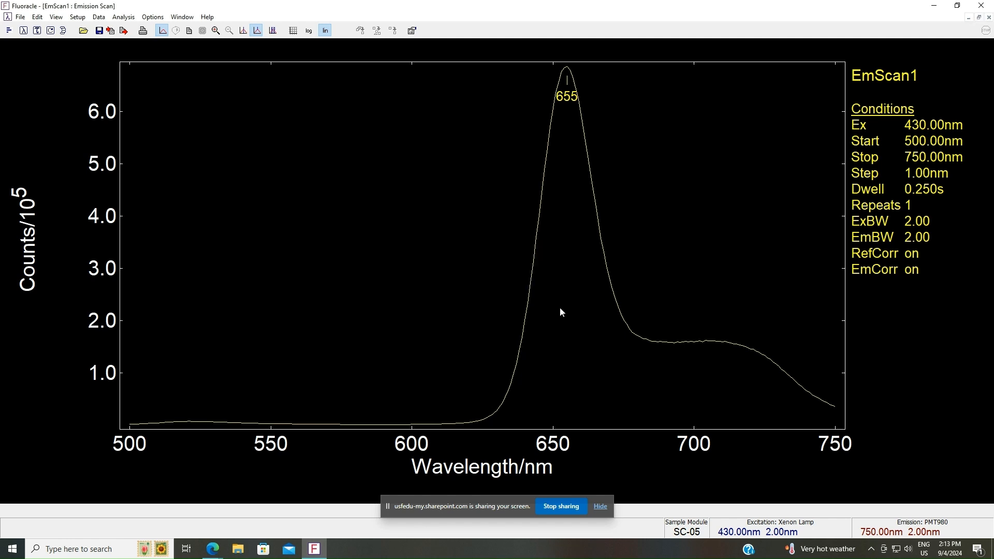
# Configure an Excitation Scan over 350–500 nm detecting at 655 nm emission
pyautogui.click(23, 30)
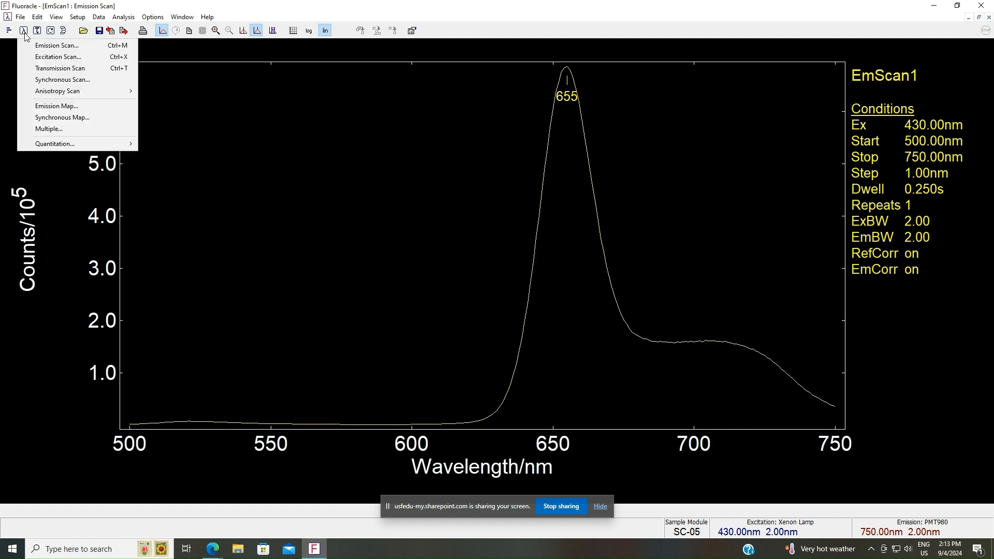
pyautogui.moveTo(58, 57)
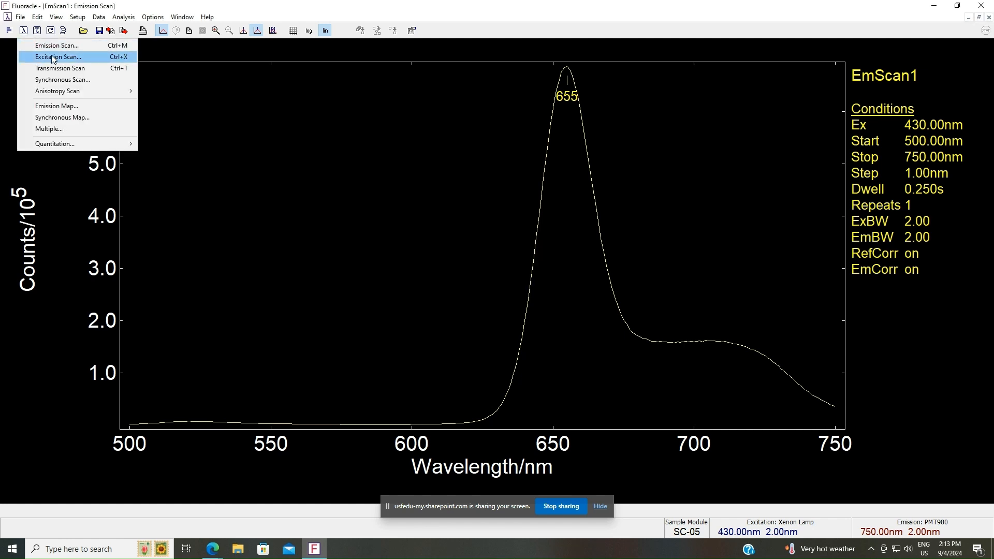
pyautogui.click(57, 57)
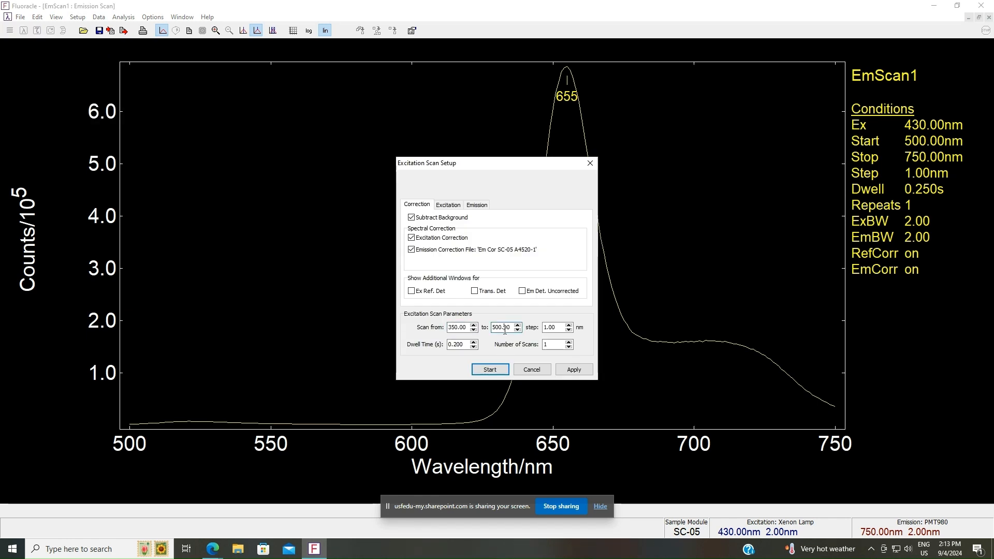
pyautogui.click(447, 204)
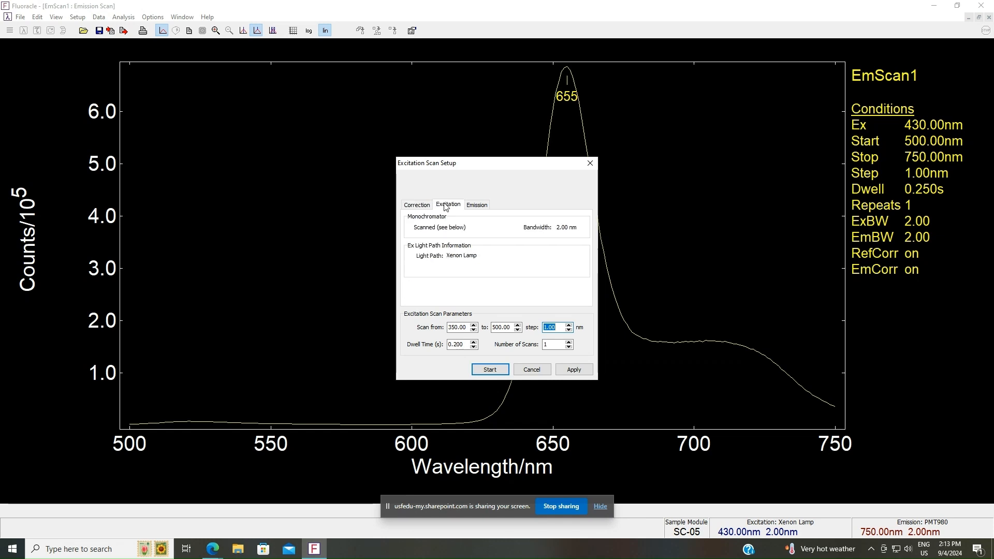
pyautogui.click(477, 204)
pyautogui.write('655')
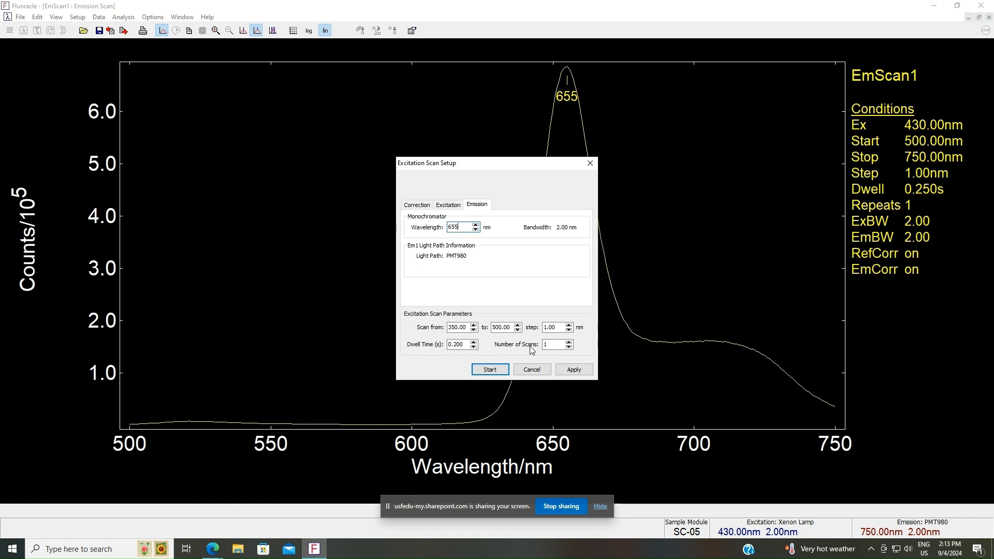
pyautogui.click(489, 369)
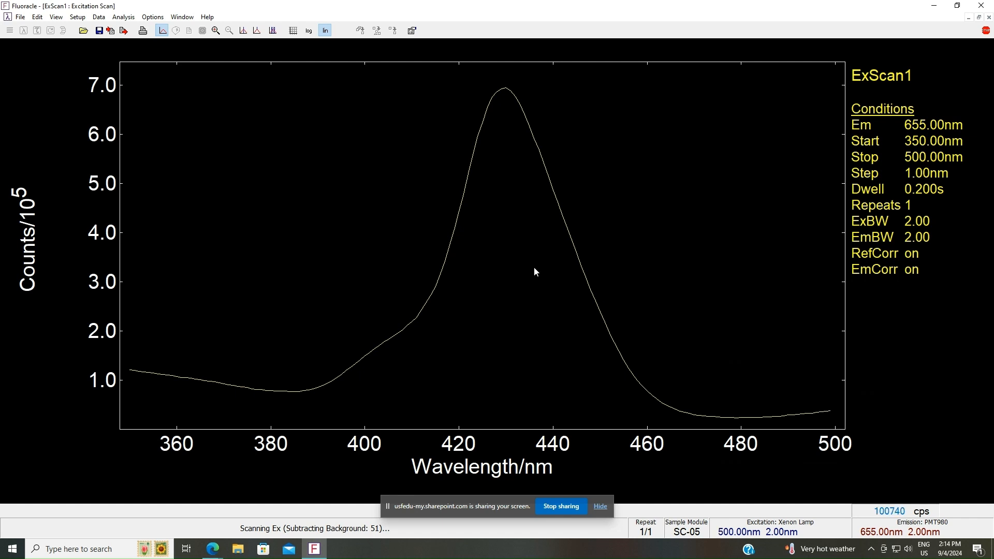
# Show Peaks on the finished excitation spectrum, marking 430 nm
pyautogui.rightClick(534, 272)
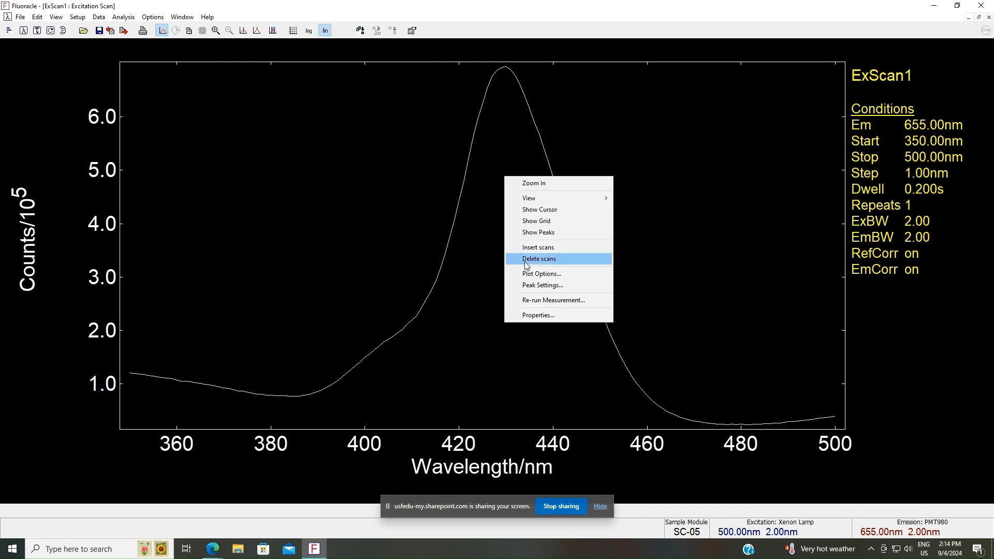
pyautogui.click(537, 232)
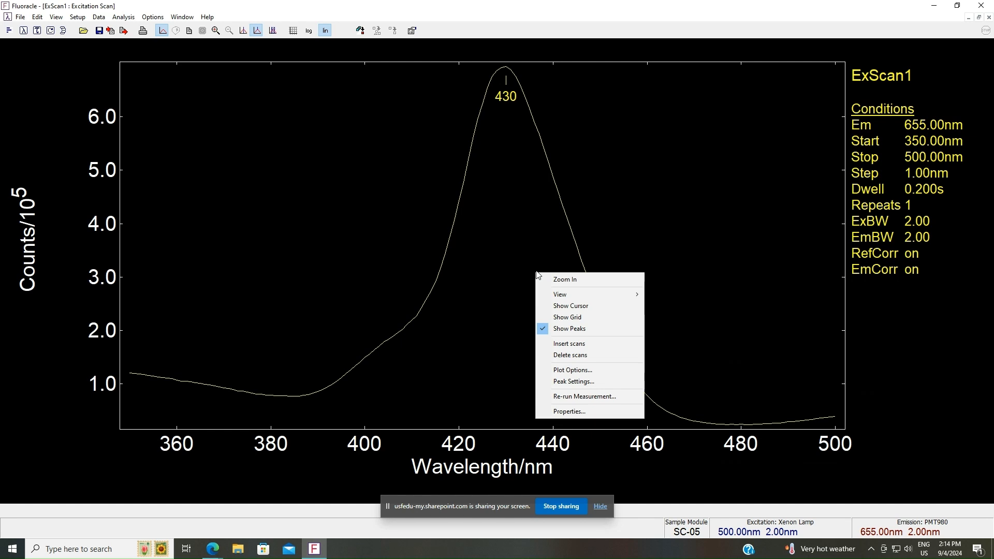
# Insert EmScan1 into the excitation plot and open Peak Settings to label both peaks
pyautogui.click(568, 343)
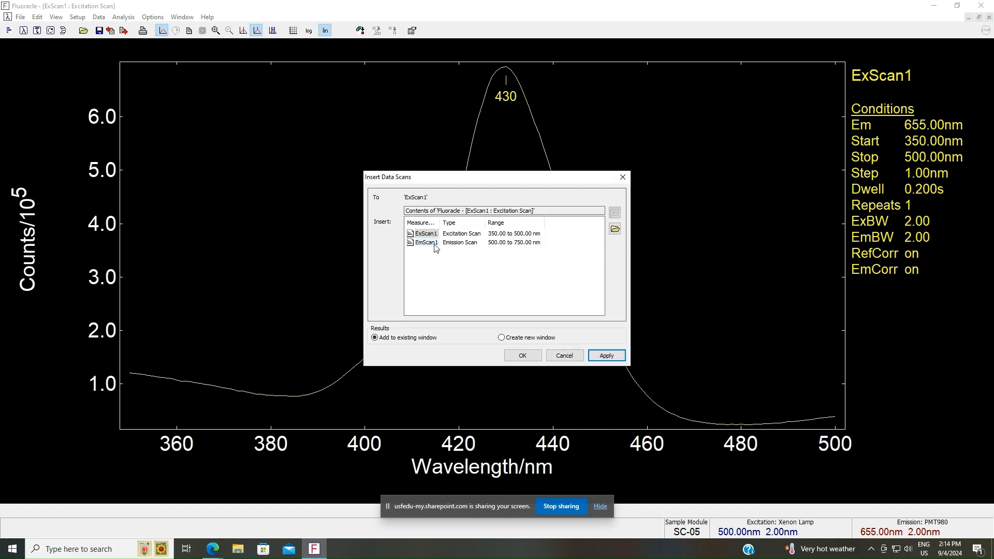
pyautogui.click(501, 336)
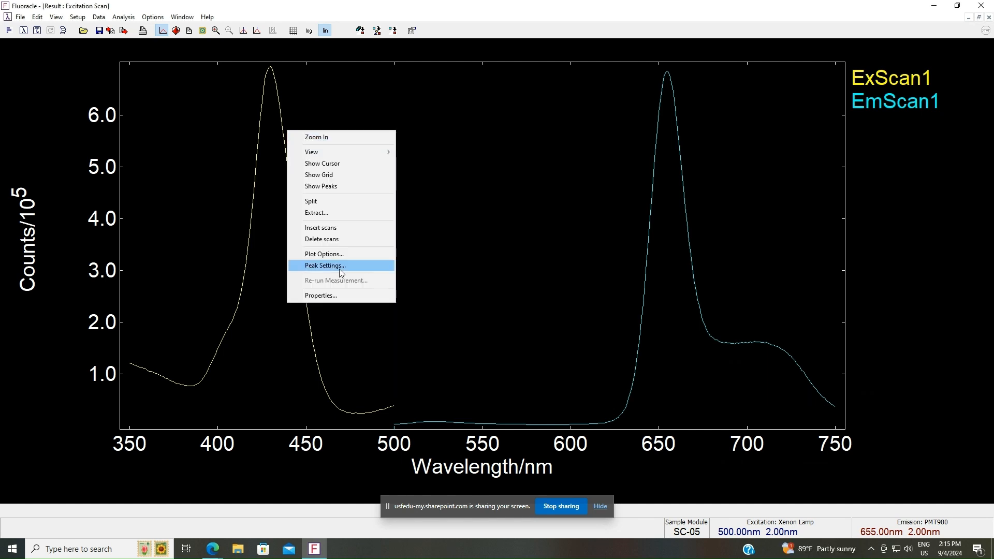
pyautogui.click(324, 265)
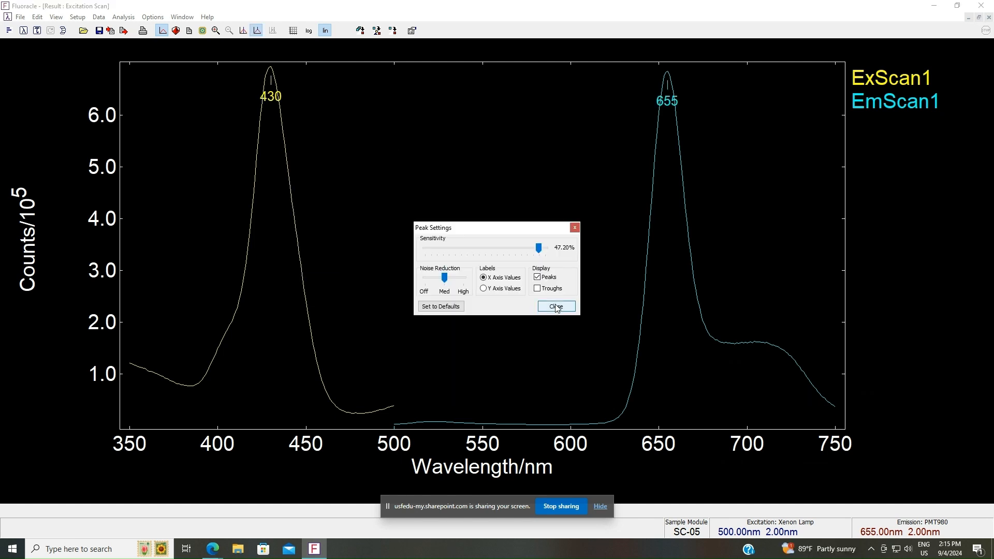
# In Plot Options, make the excitation curve blue and the emission curve red
pyautogui.rightClick(294, 215)
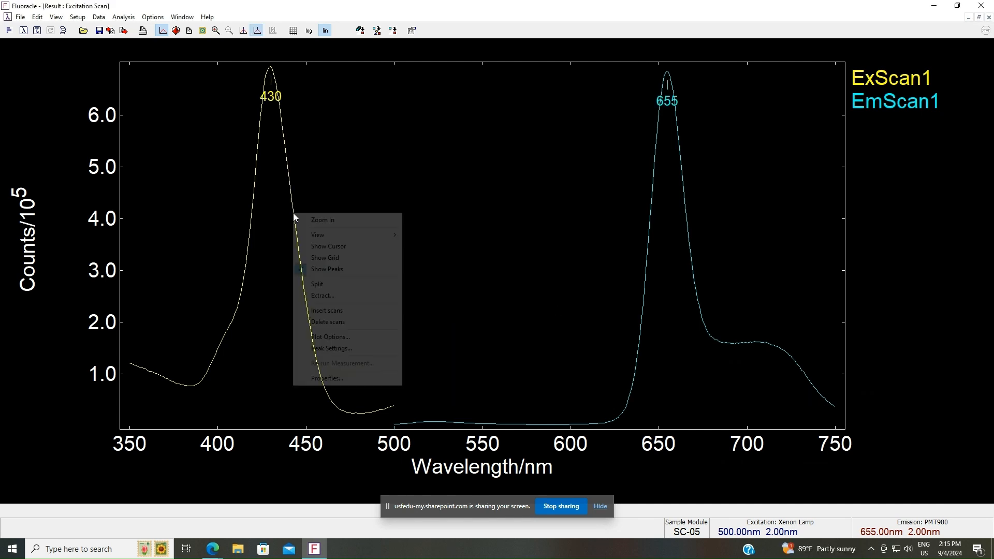
pyautogui.moveTo(329, 336)
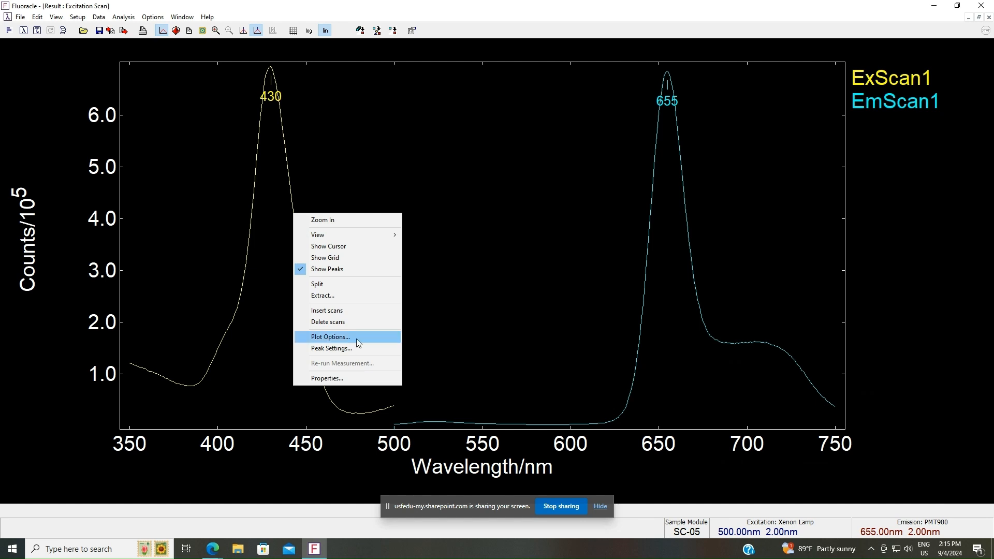
pyautogui.click(330, 336)
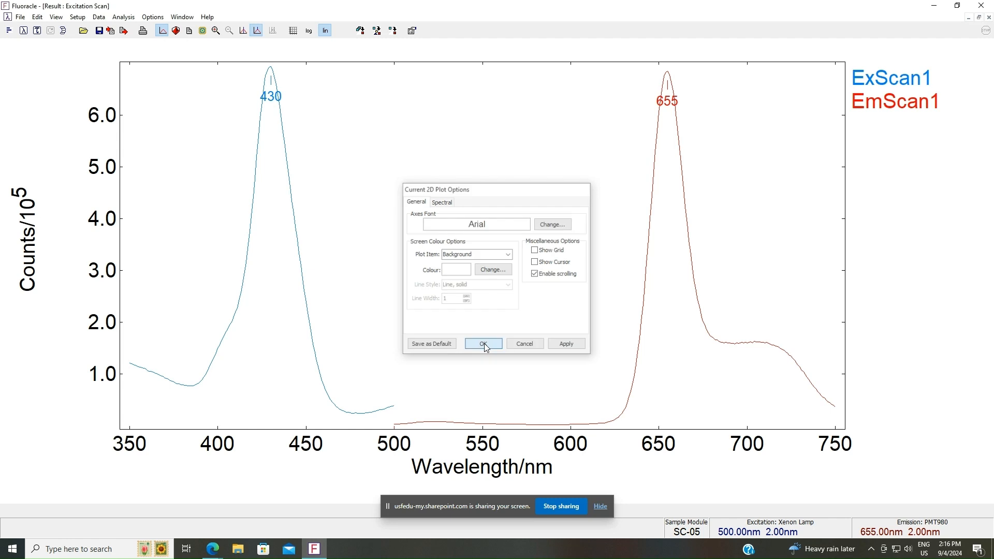
pyautogui.click(77, 17)
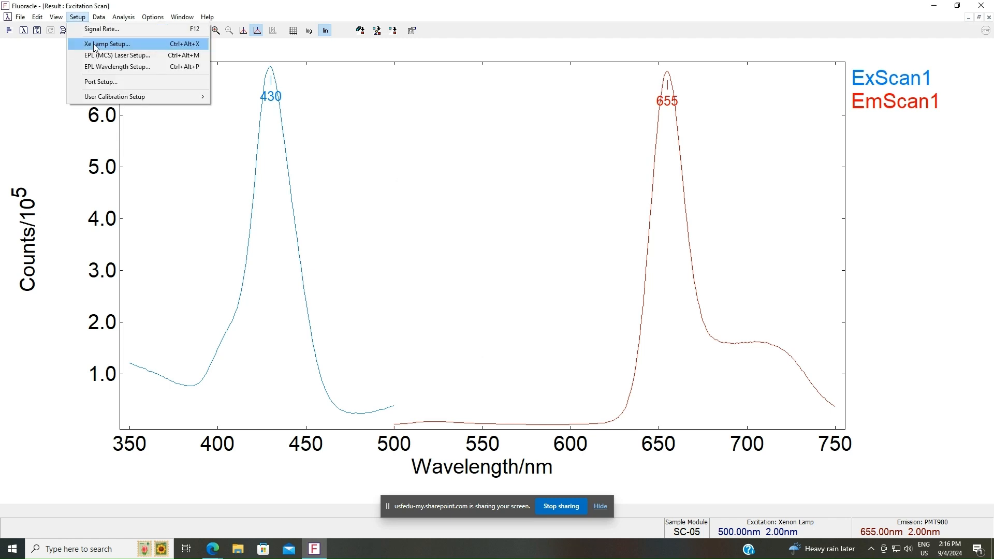
pyautogui.moveTo(118, 50)
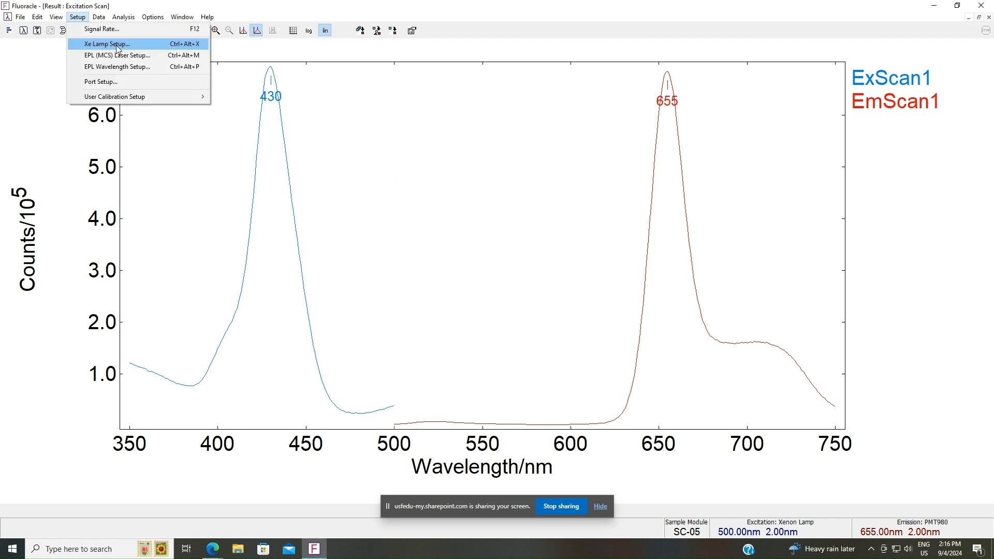
# Set the xenon lamp to OFF in Xe Lamp Setup and apply the change
pyautogui.click(106, 43)
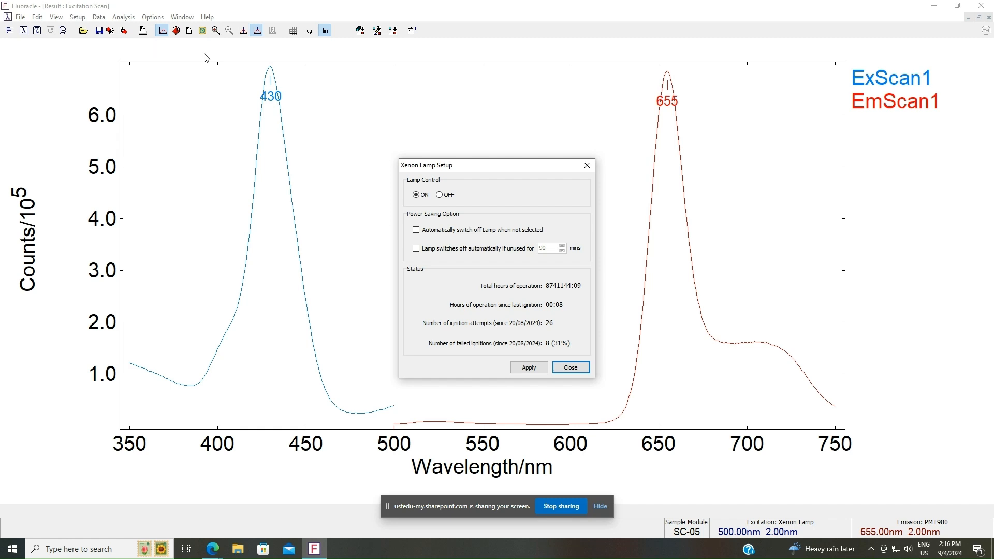
pyautogui.moveTo(79, 24)
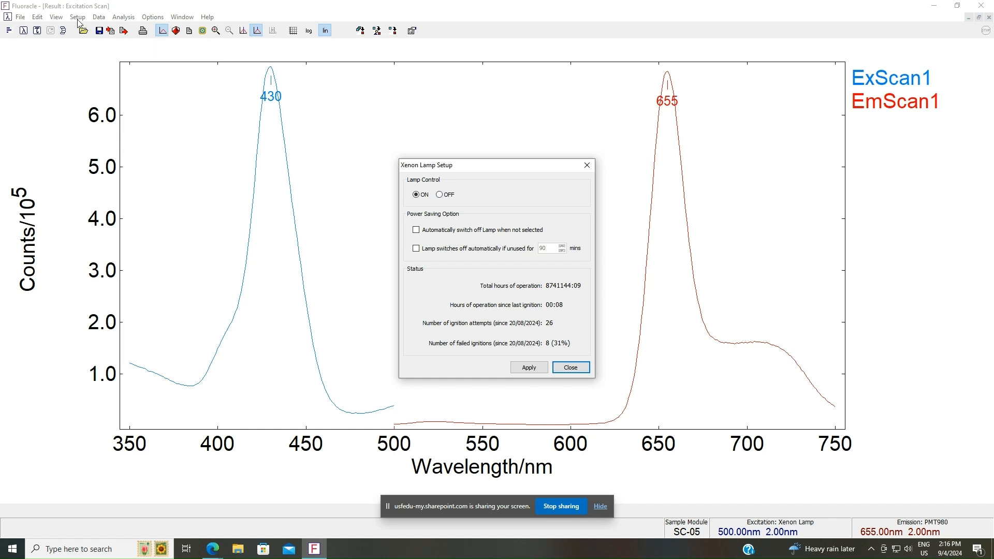
pyautogui.moveTo(453, 218)
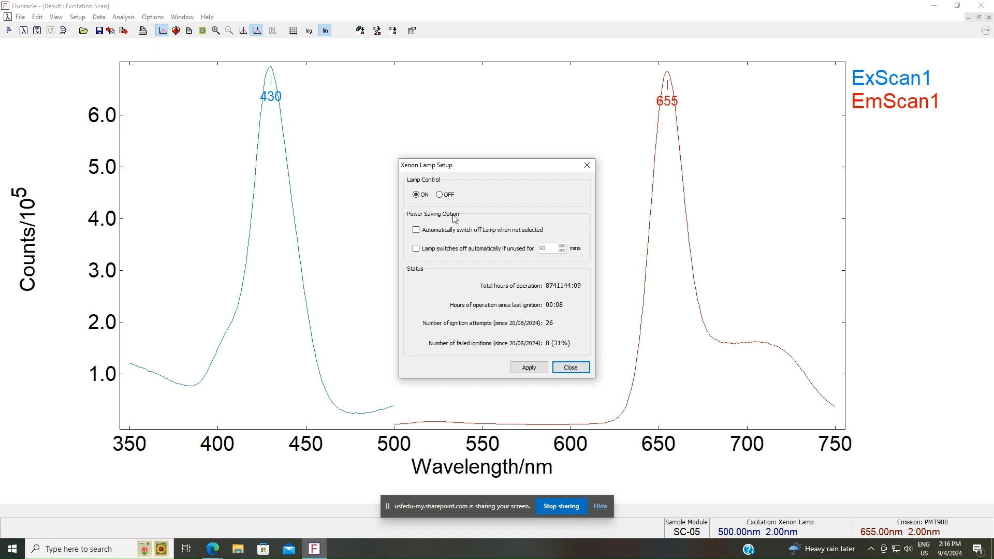
pyautogui.click(440, 194)
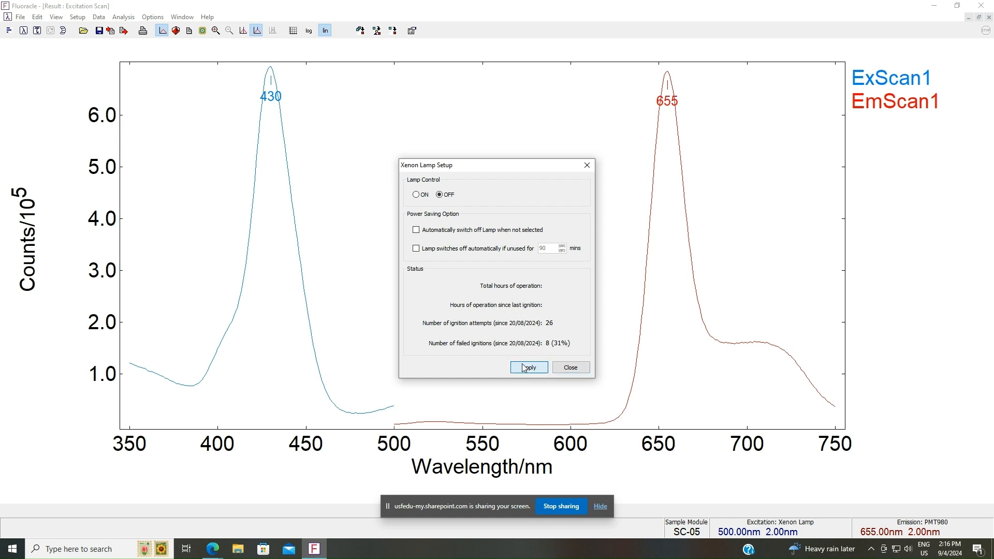
pyautogui.click(569, 368)
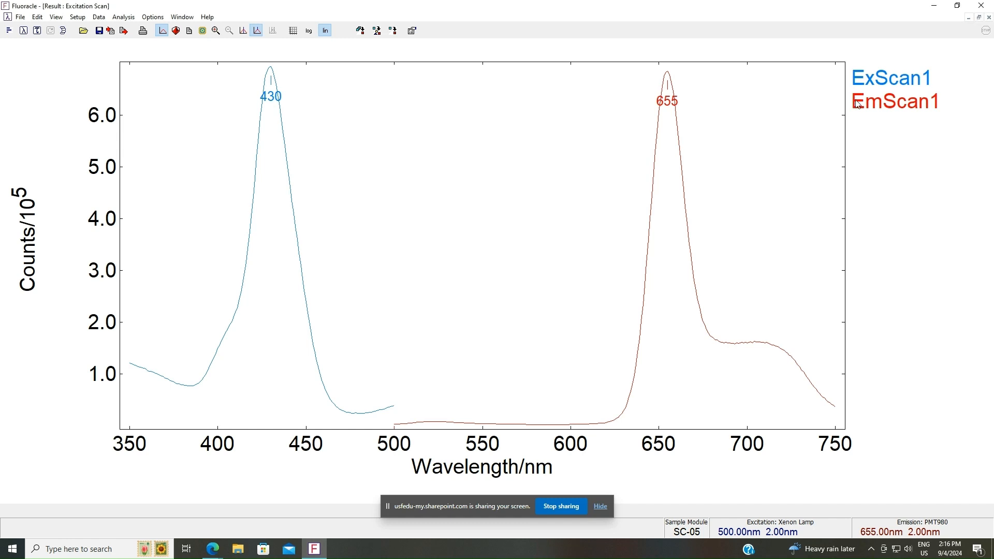